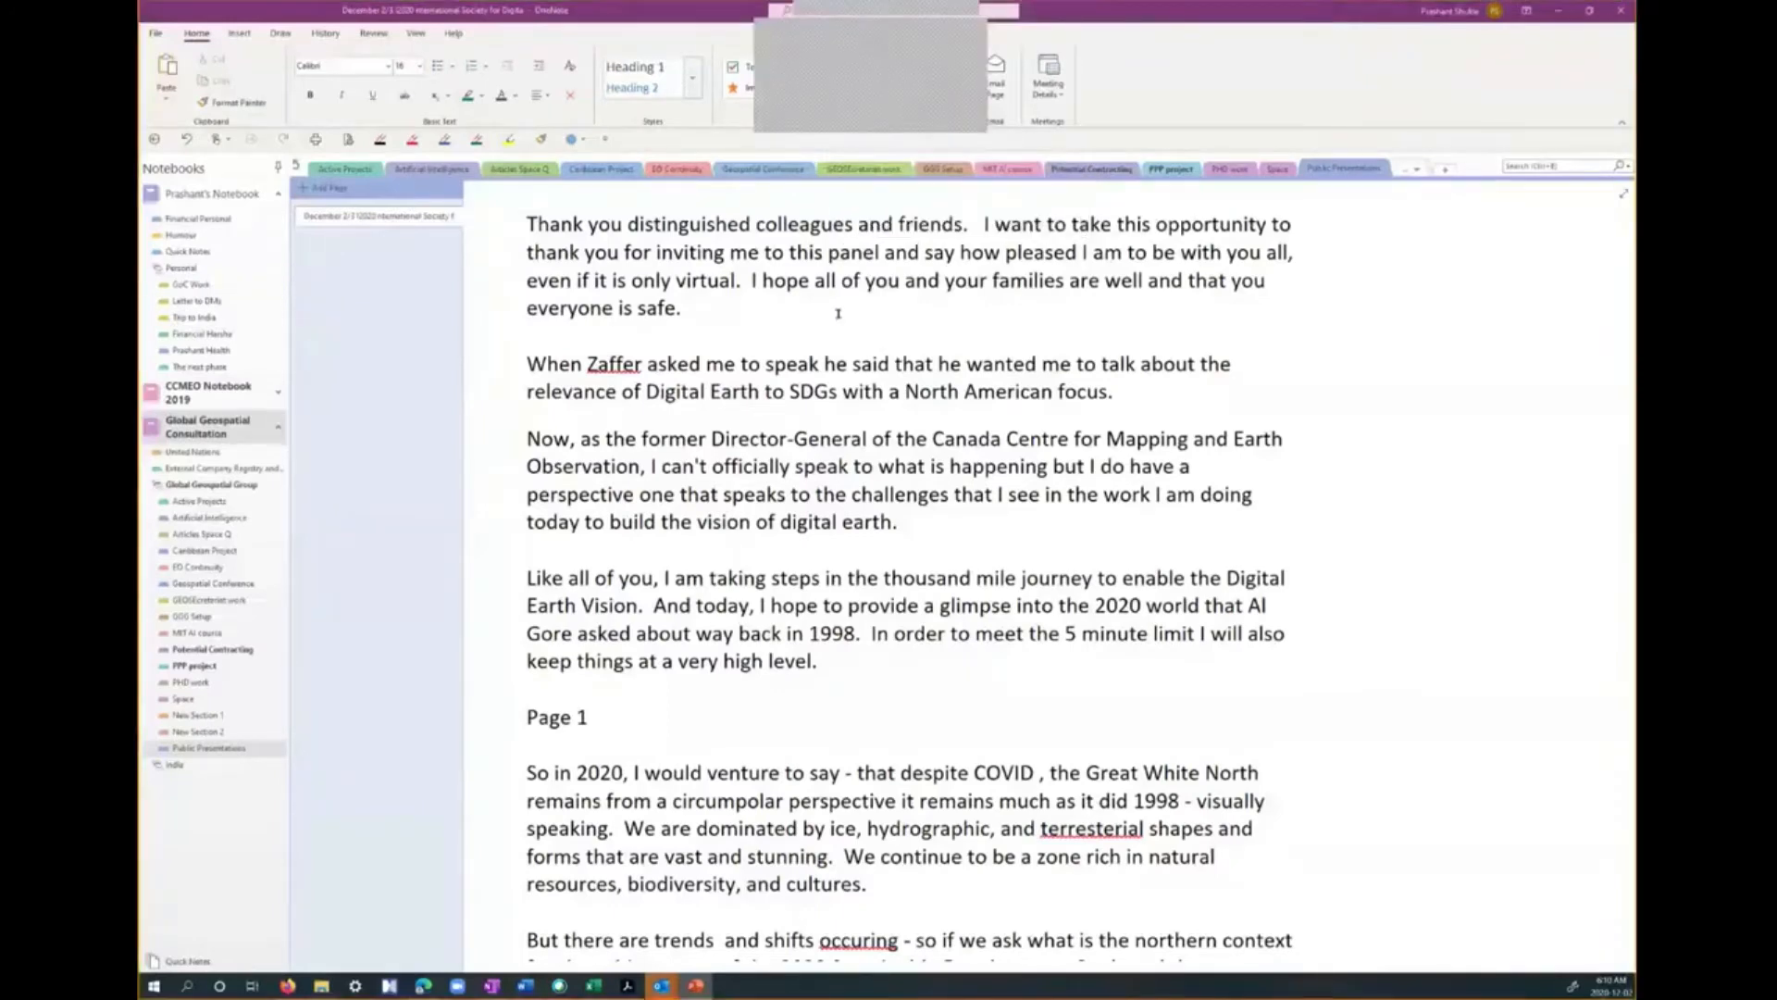
pyautogui.moveTo(916, 703)
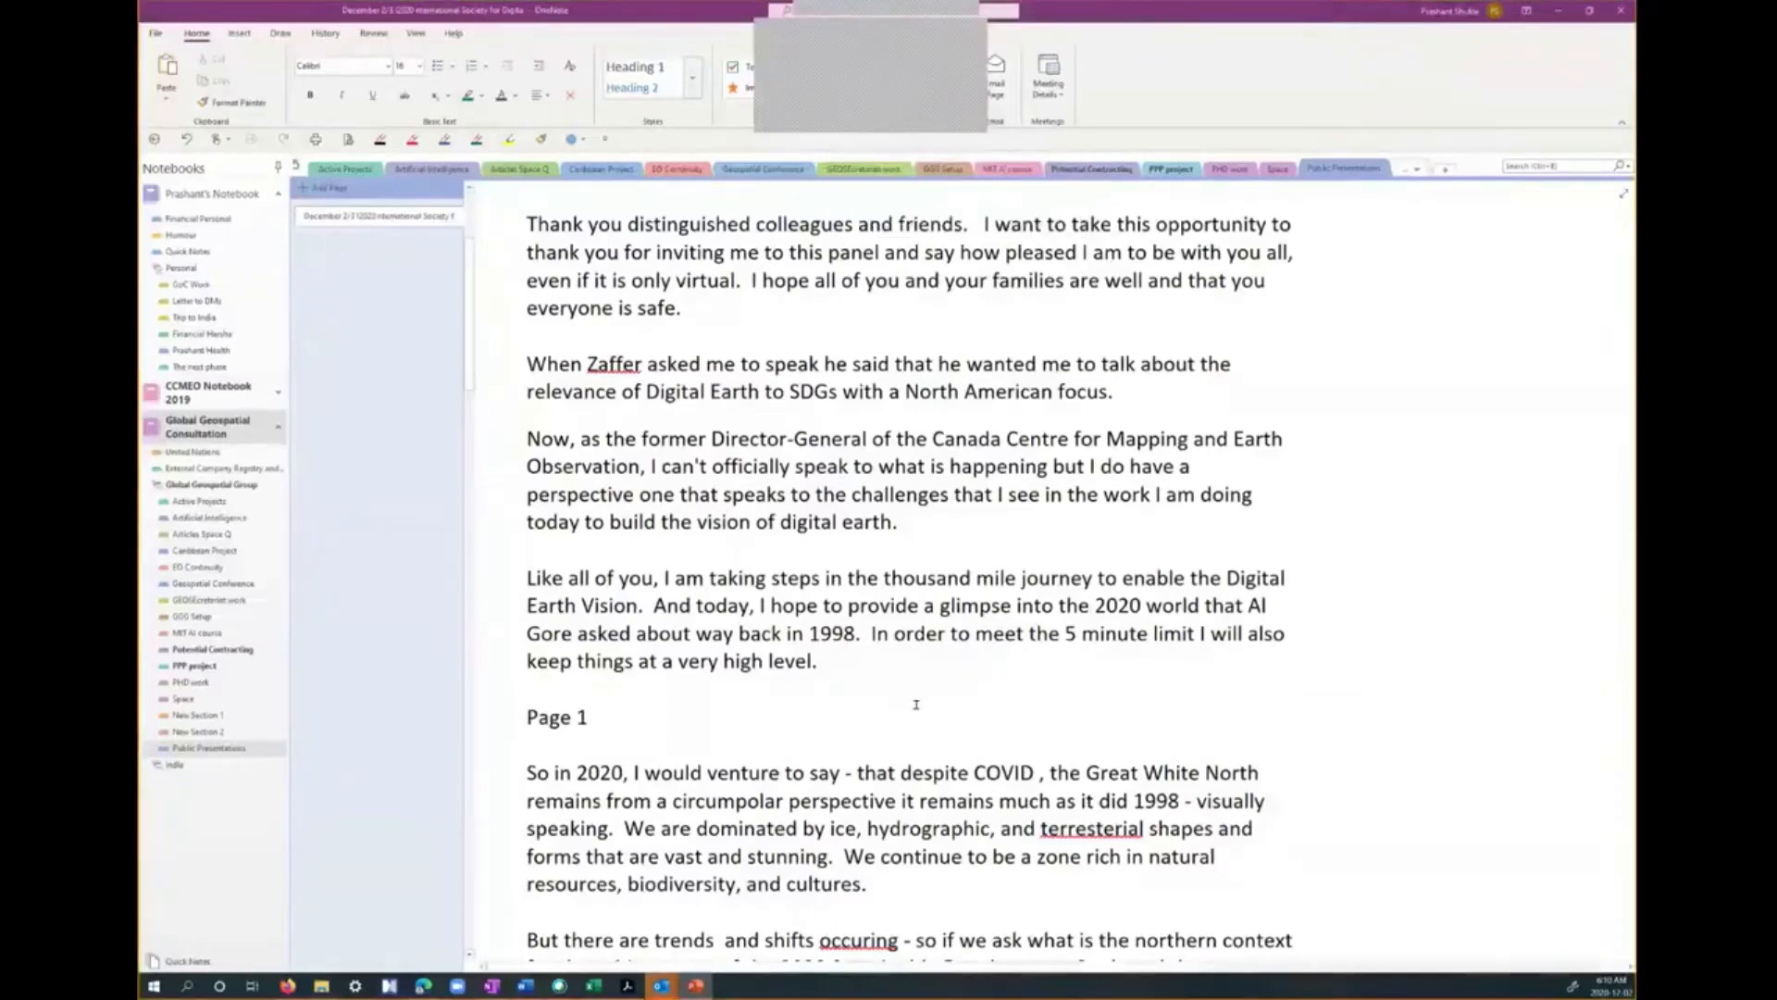
# Scroll up and back down through the Digital Earth speaking notes page
pyautogui.scroll(3)
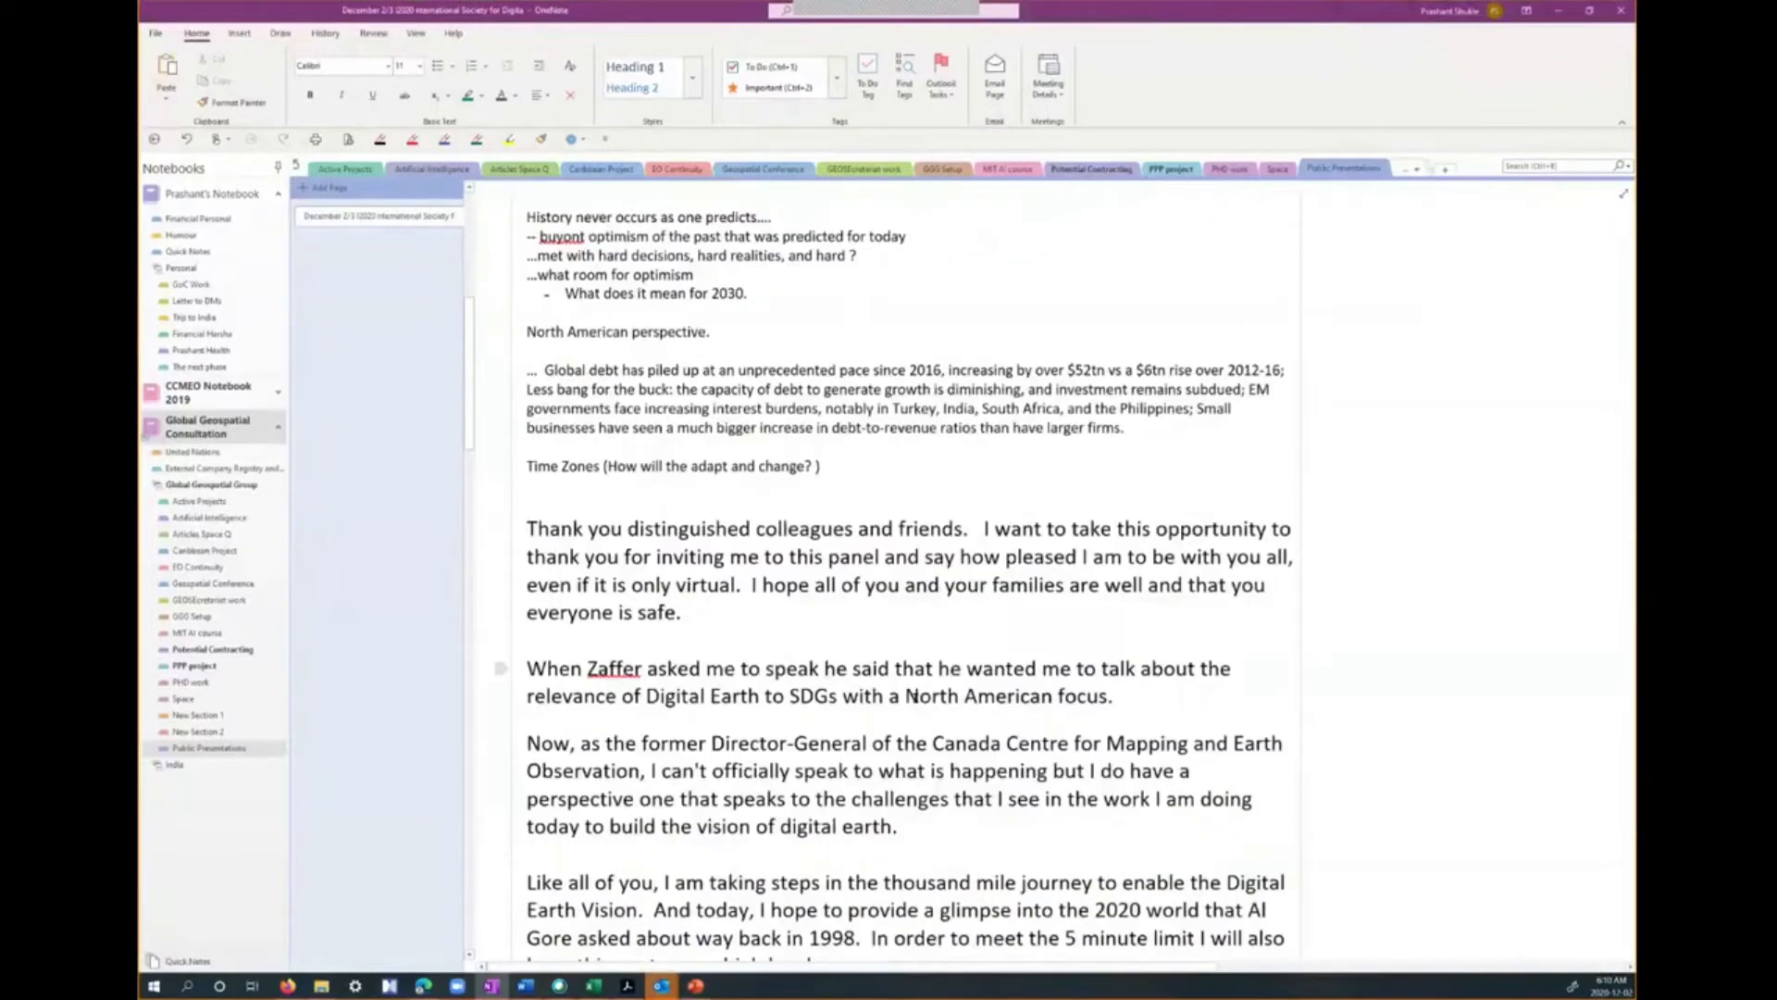
pyautogui.scroll(-3)
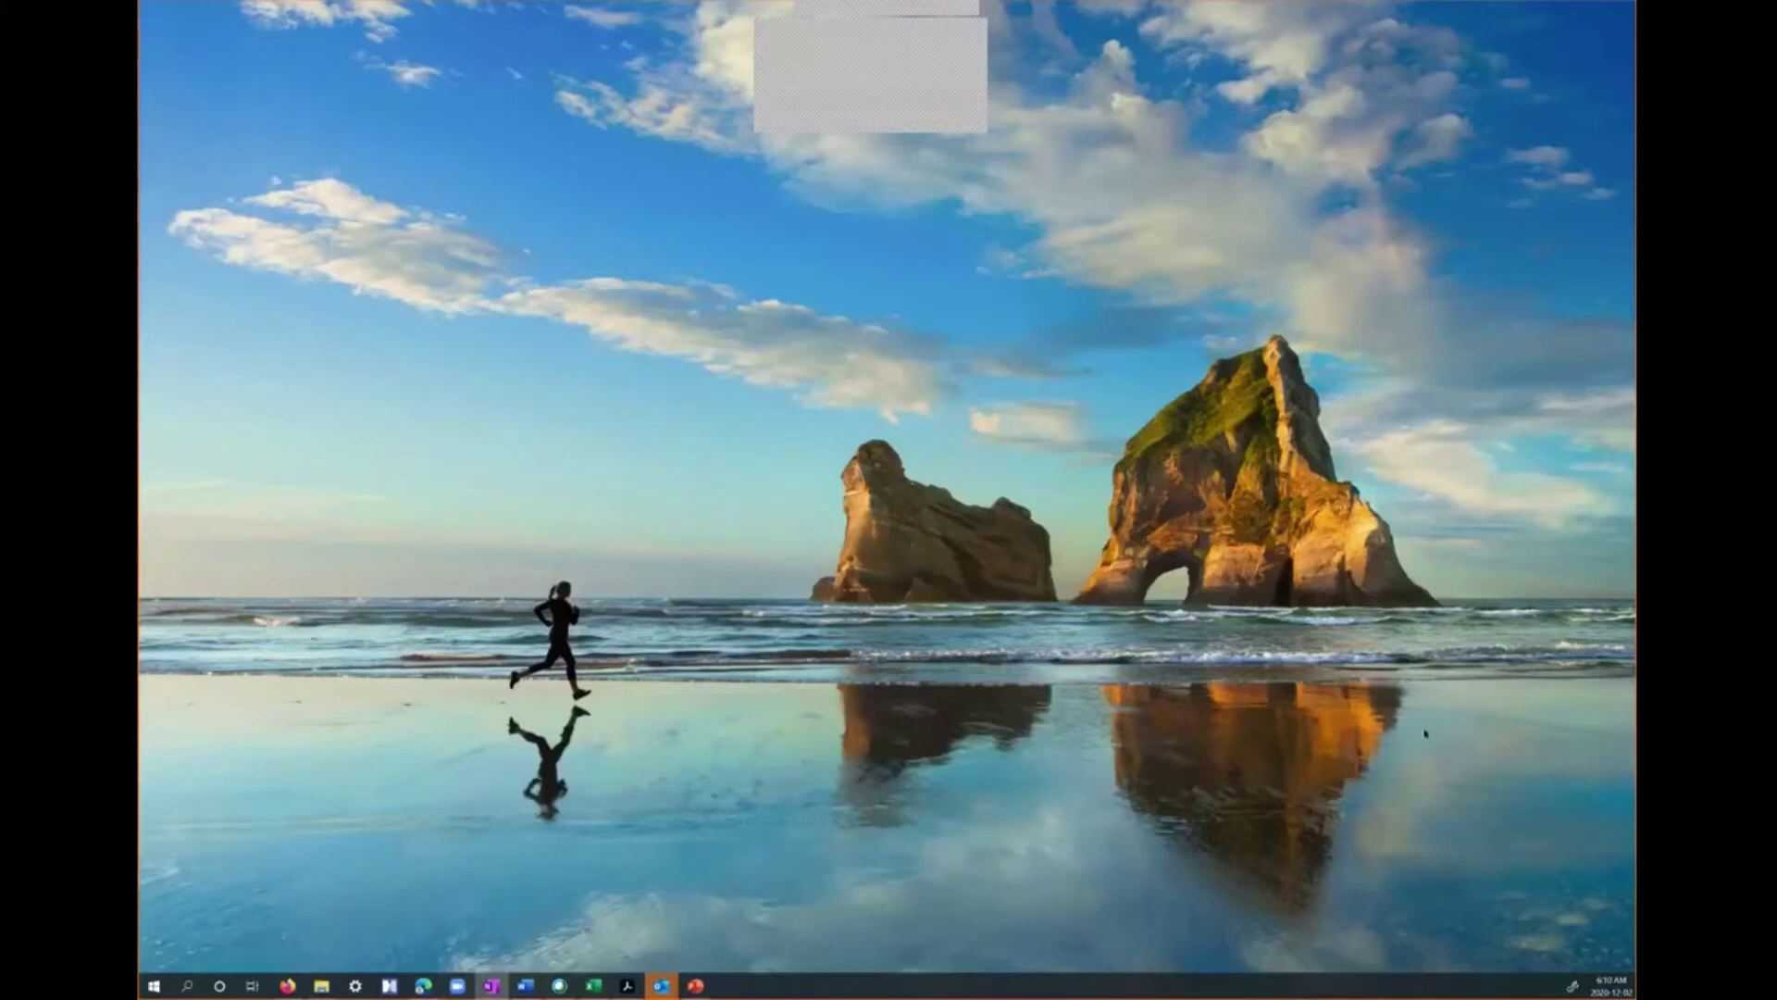
# Restore the PowerPoint window from the taskbar to show the title slide
pyautogui.click(692, 985)
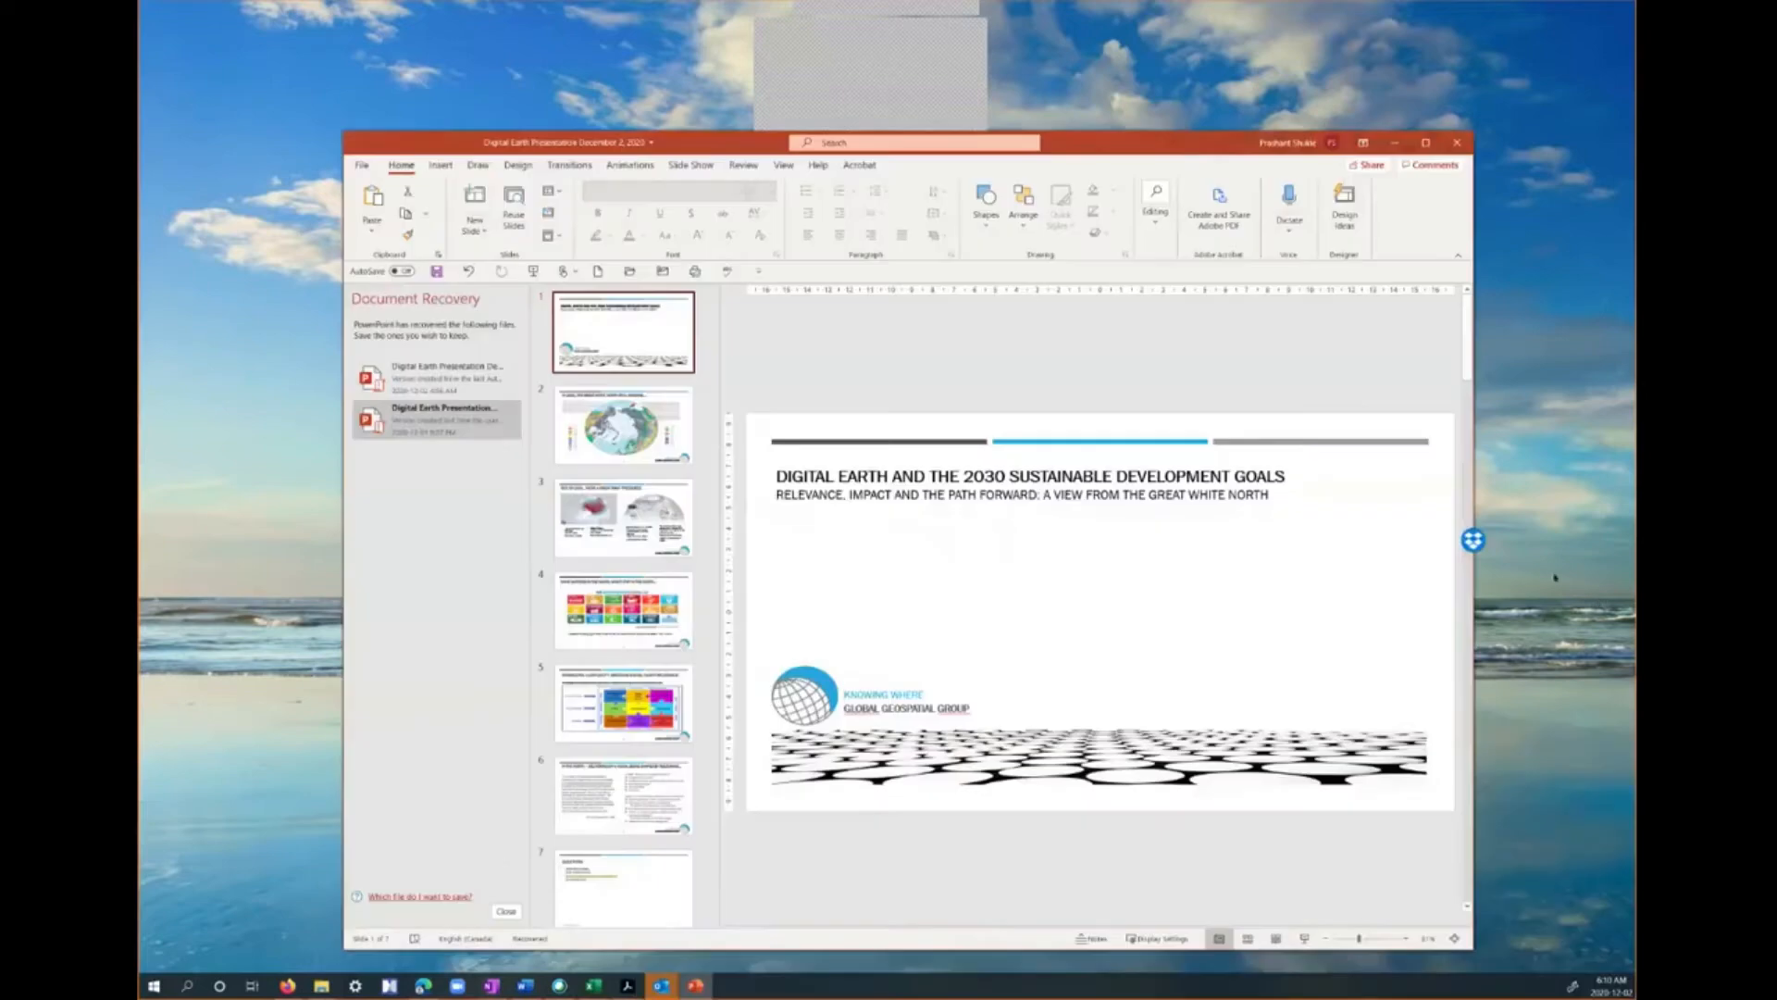
pyautogui.moveTo(1555, 578)
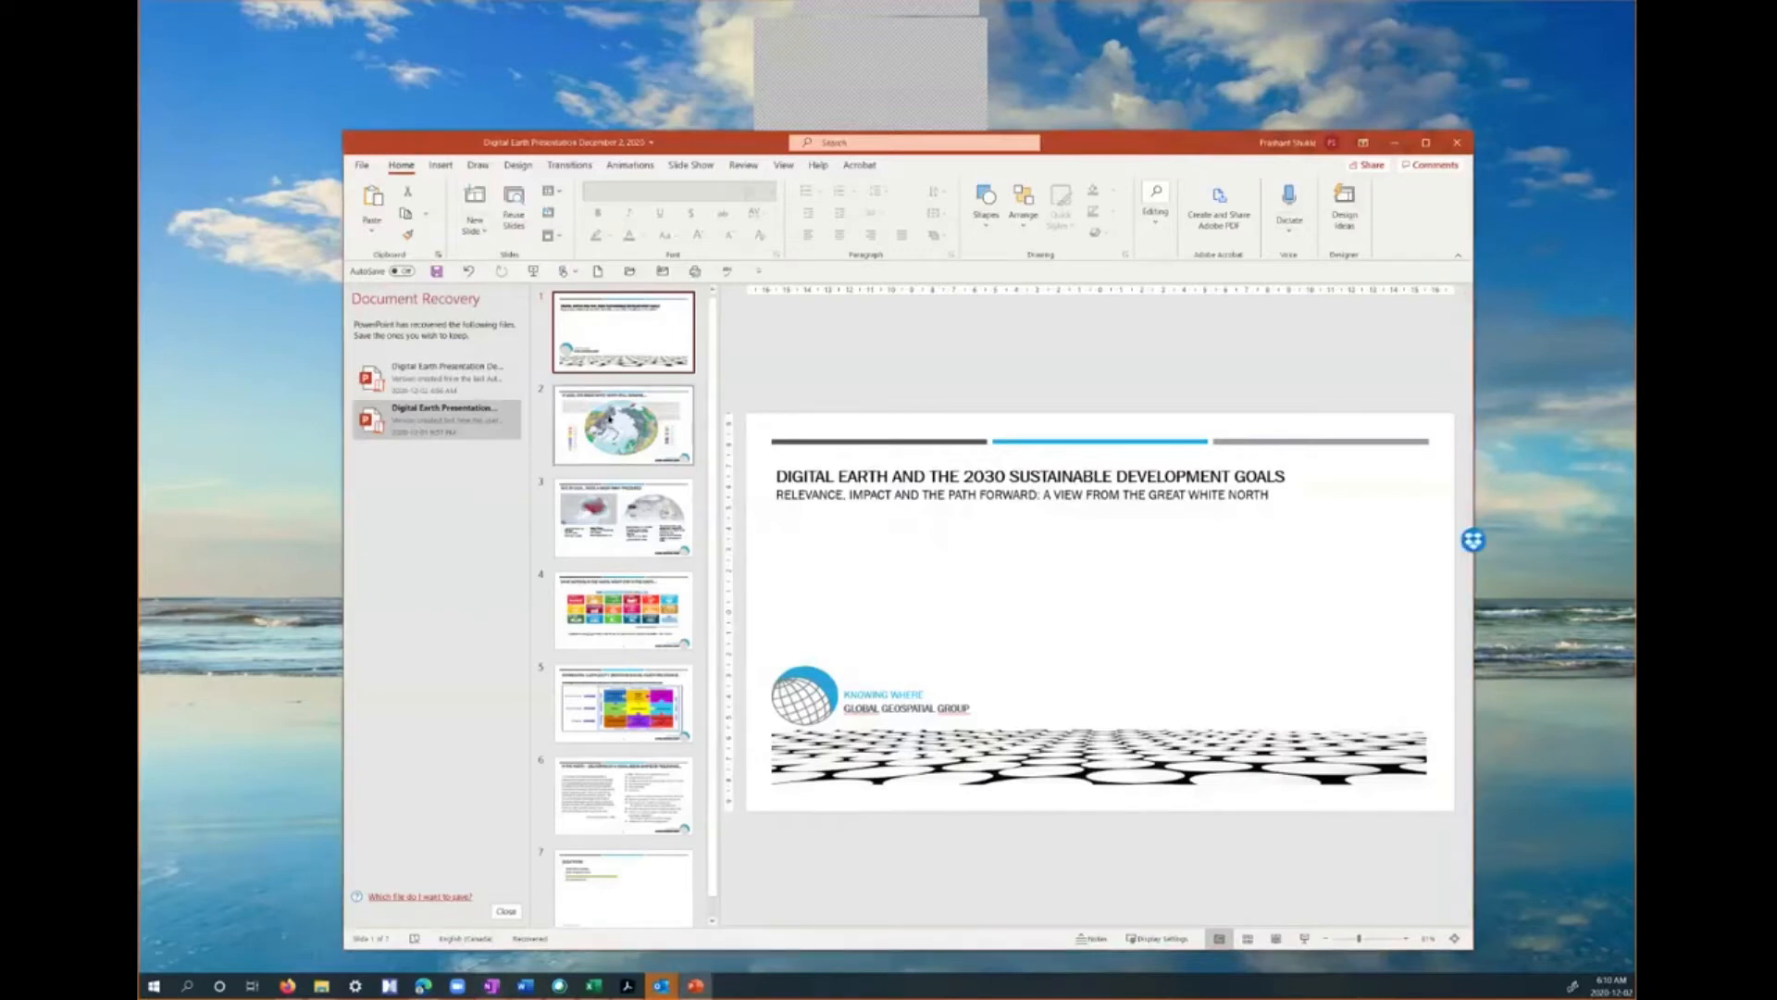
# Go to slide 2, 'In 2020, the Great White North still remains…', with the circumpolar map
pyautogui.click(622, 424)
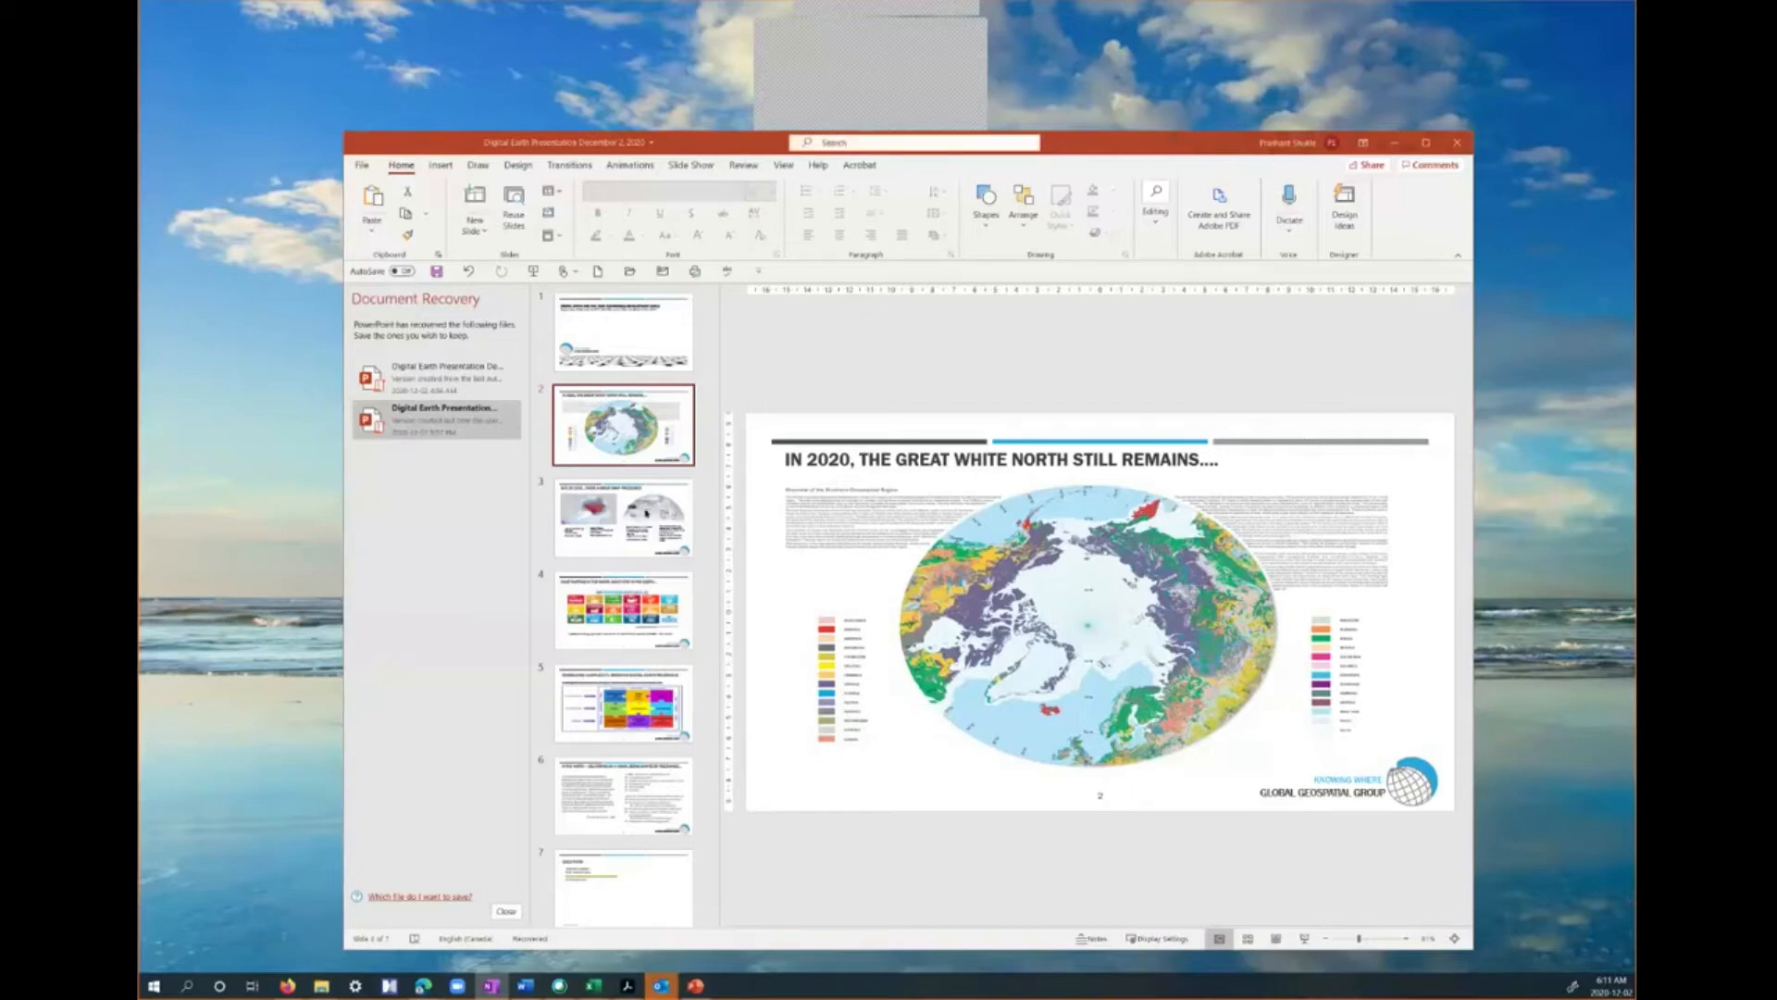
pyautogui.click(622, 519)
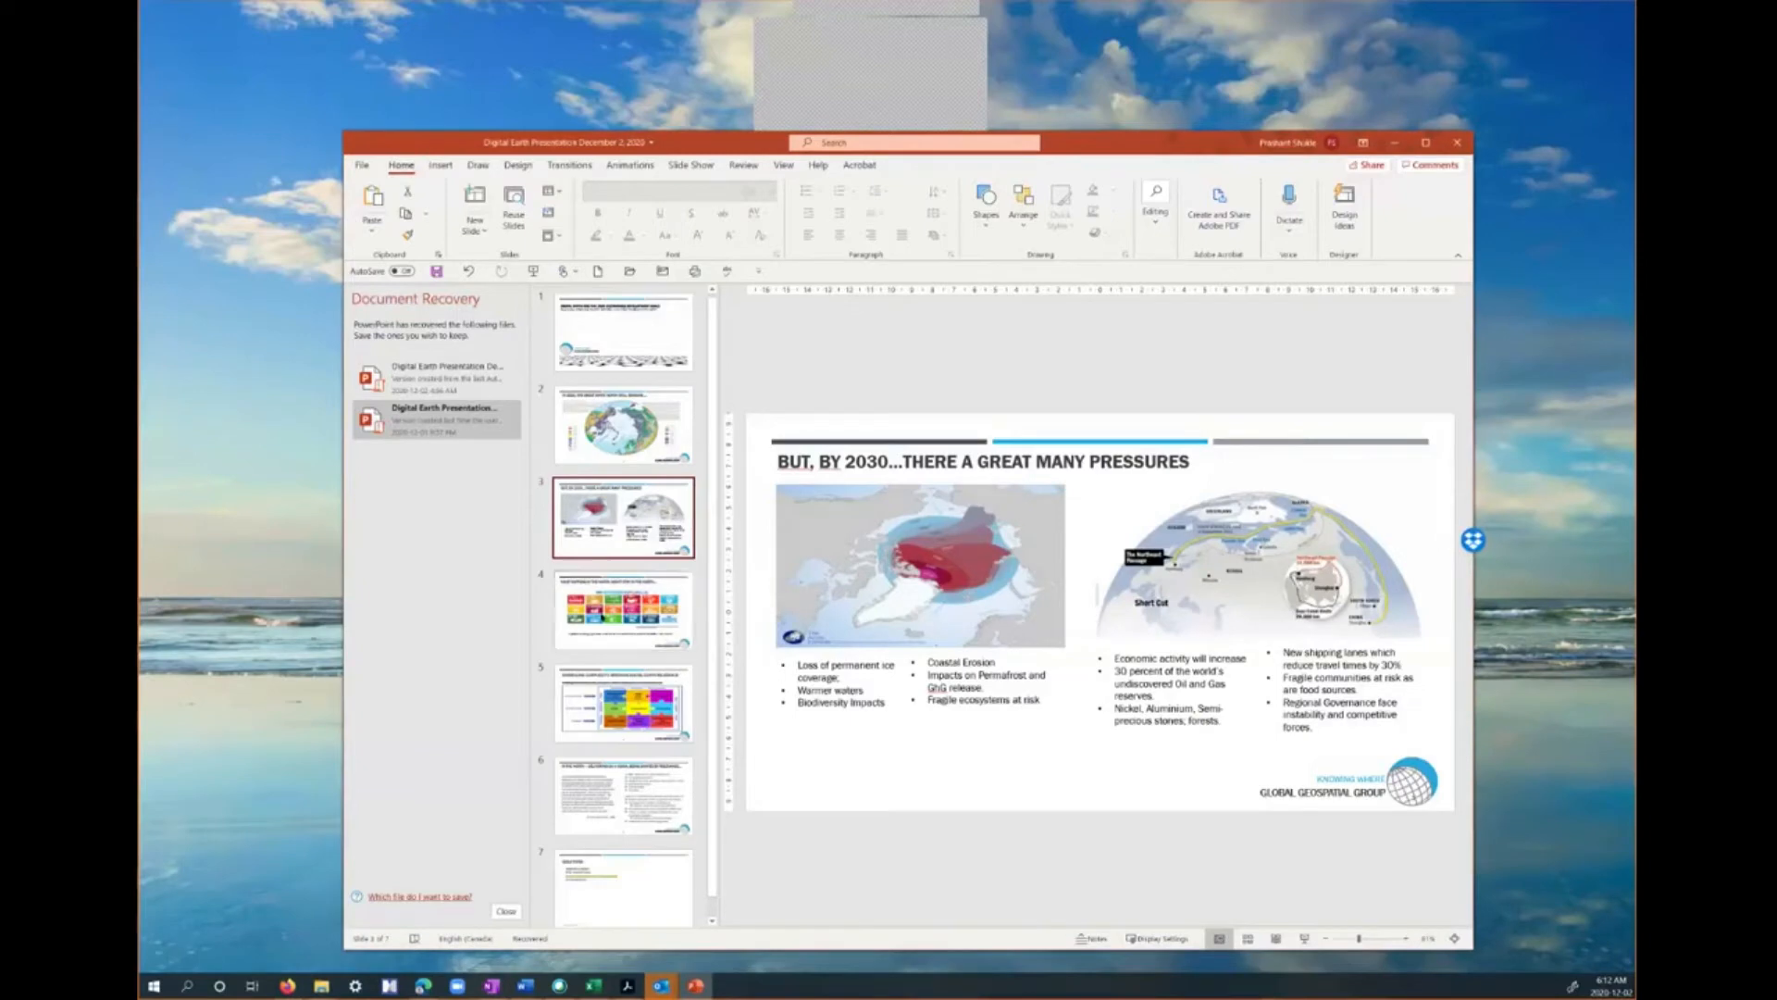
pyautogui.moveTo(622, 518)
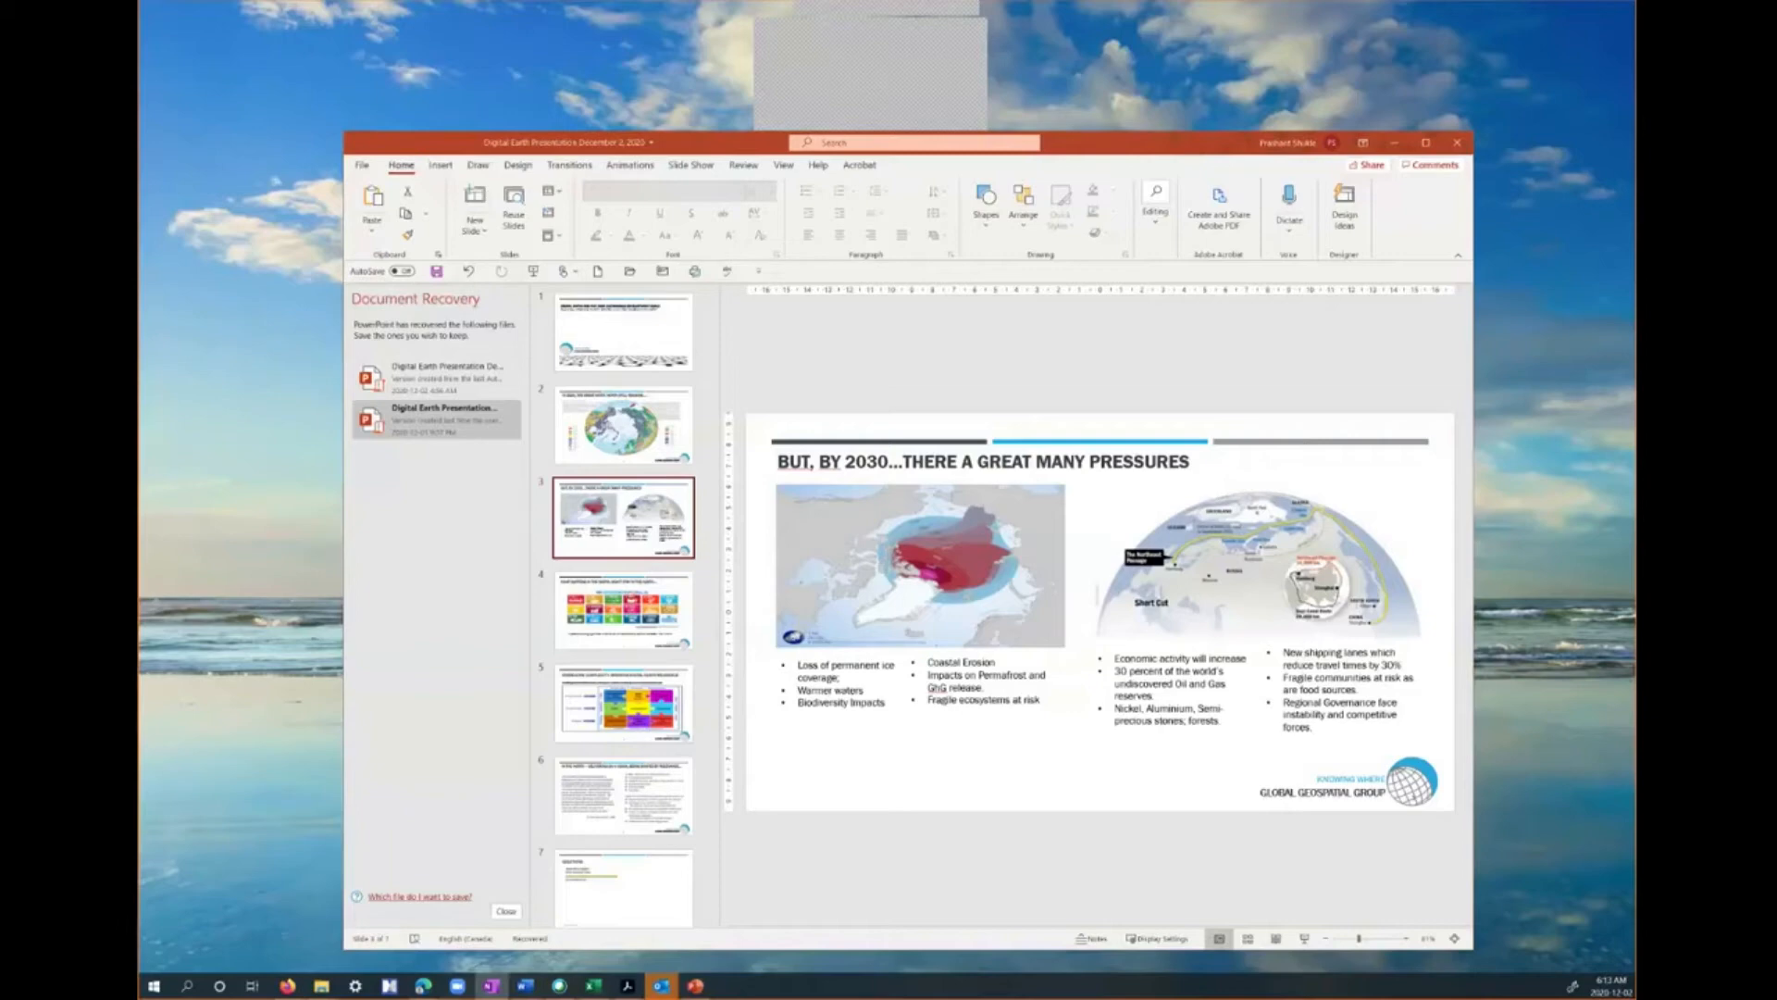
pyautogui.moveTo(791, 361)
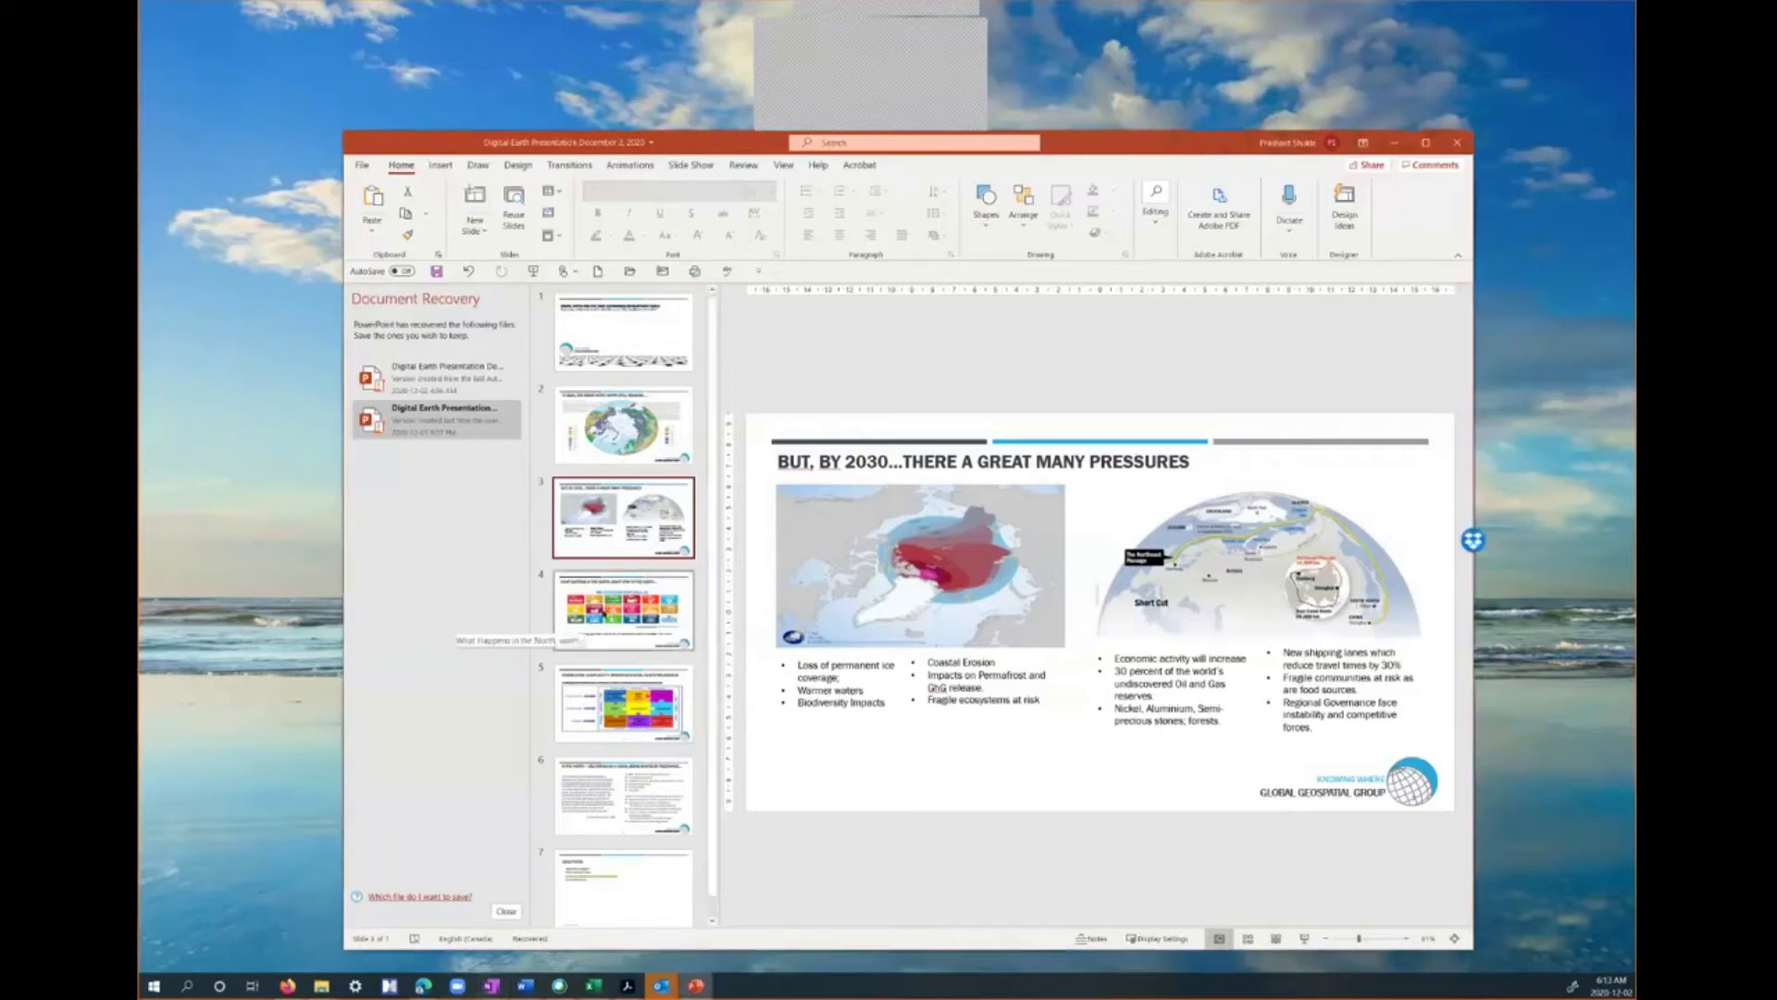
# Select the slide 4 thumbnail, the Sustainable Development Goals grid
pyautogui.click(622, 609)
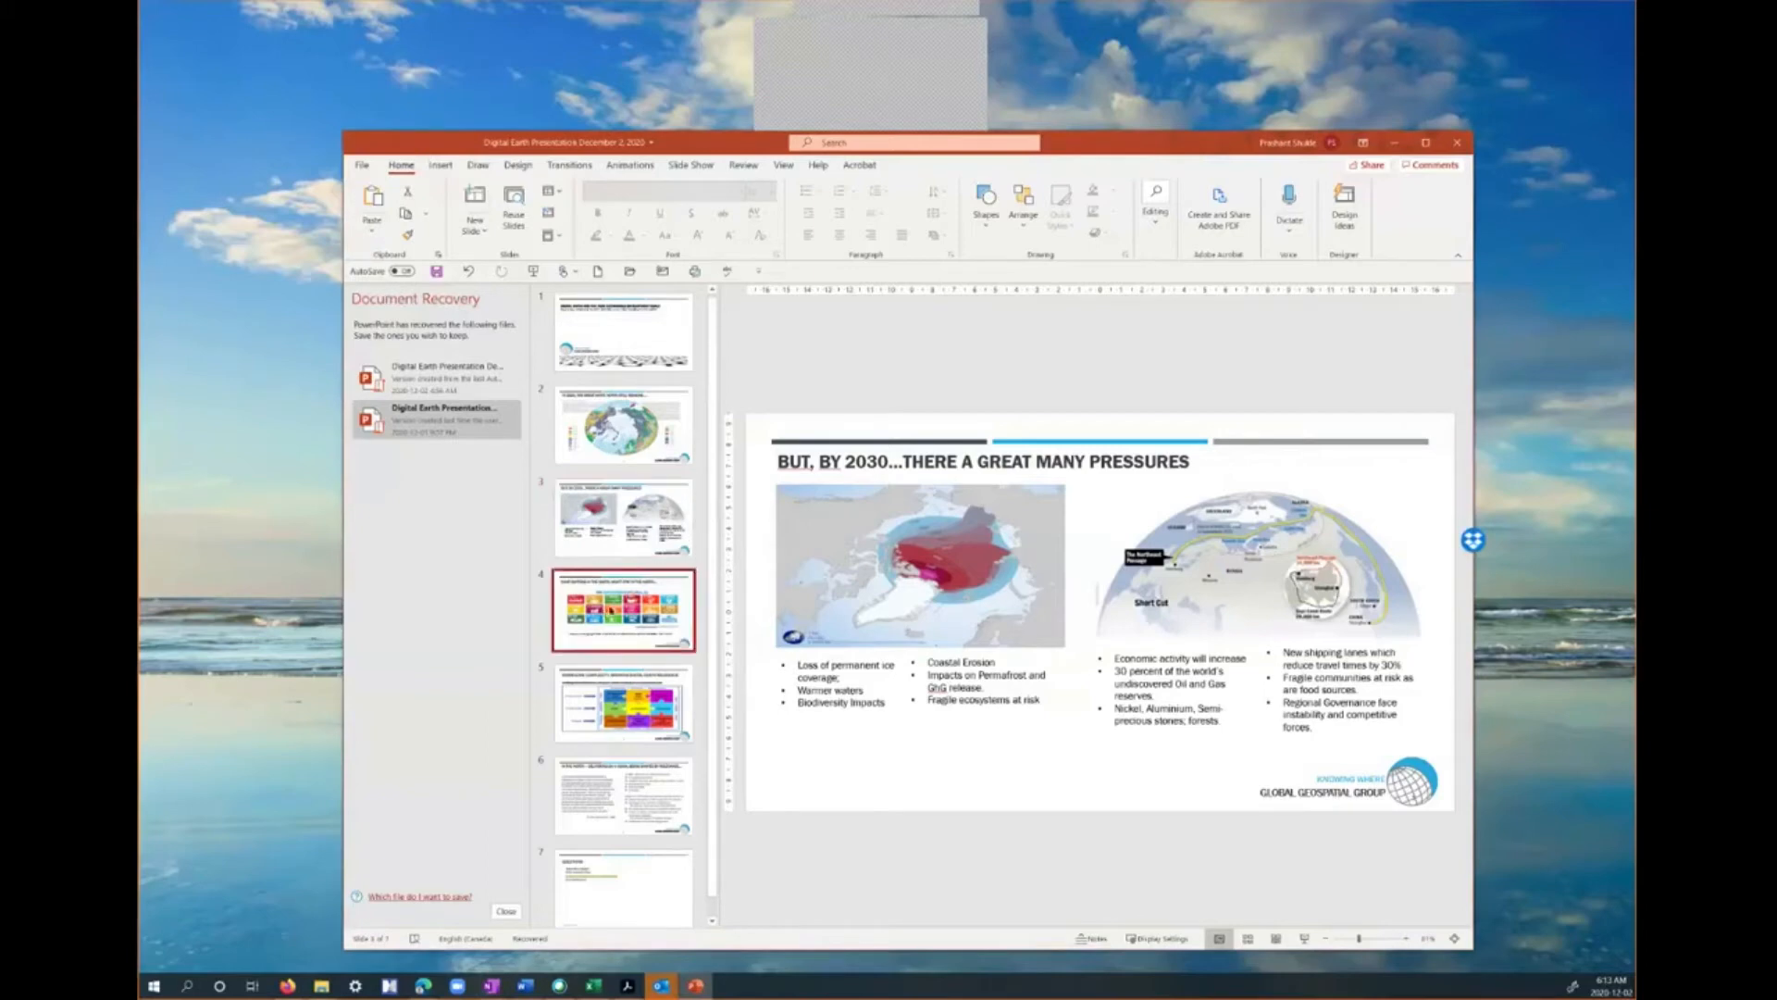
# Display slide 4 with the 17 Sustainable Development Goal icons in the main pane
pyautogui.click(624, 609)
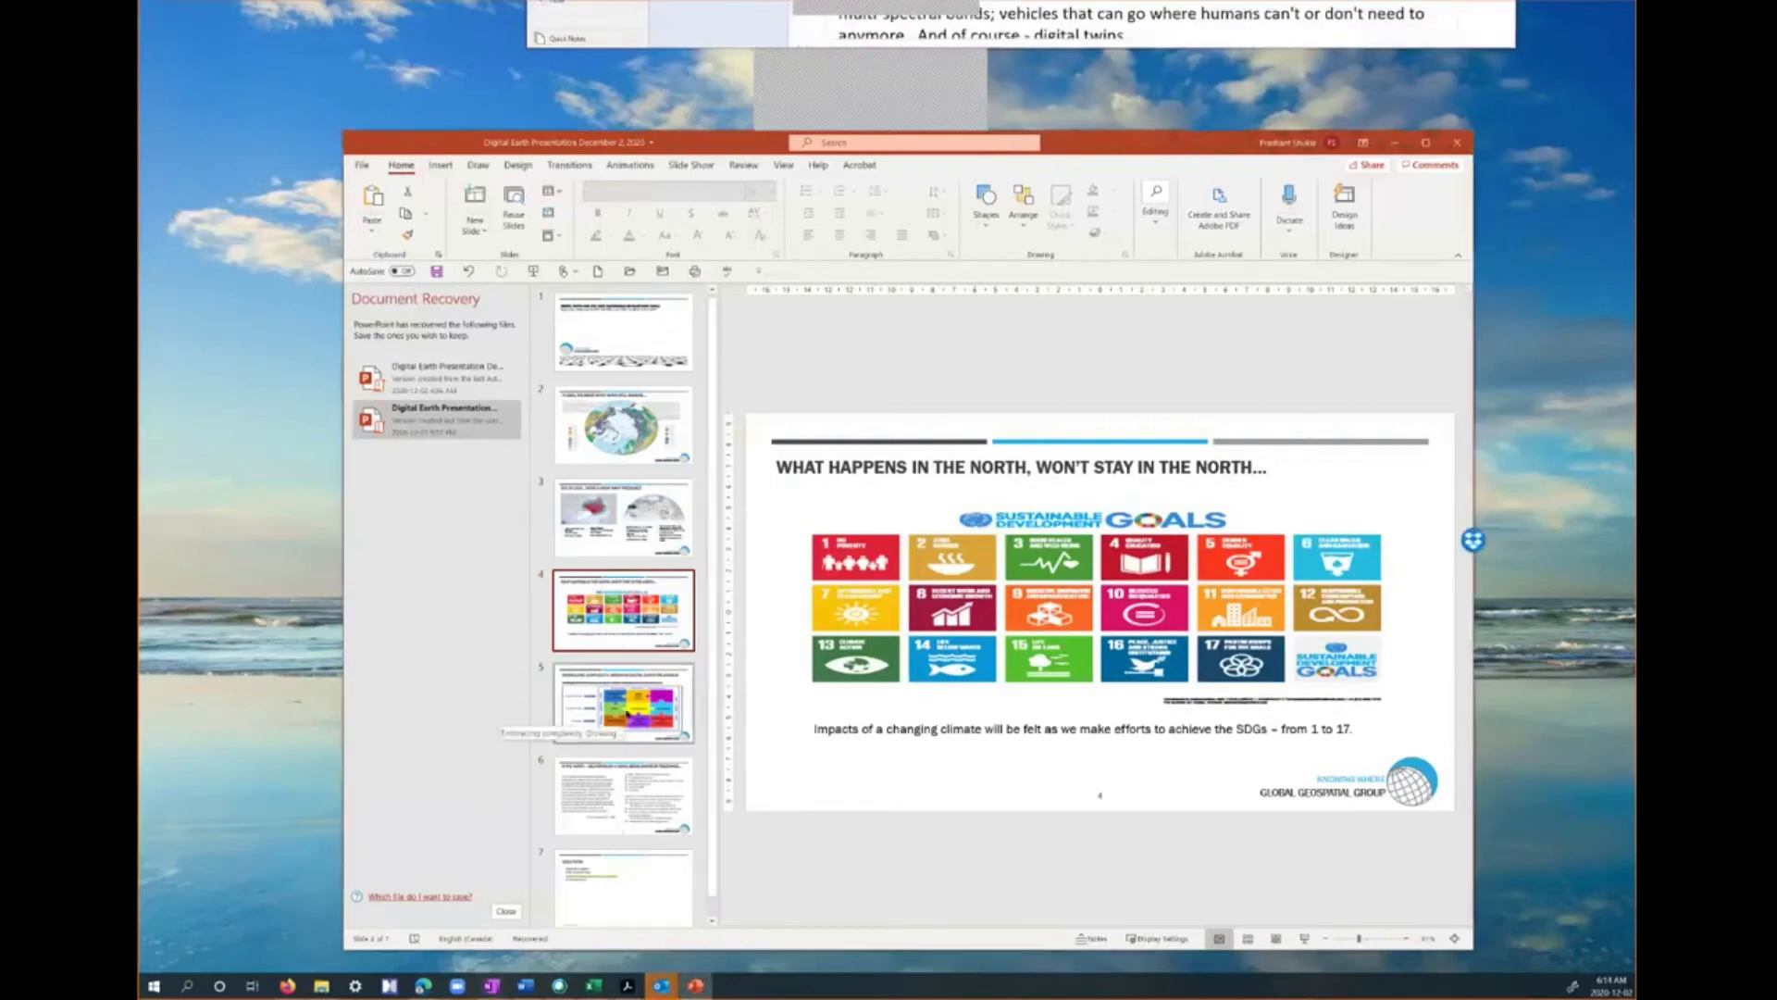
# Show slide 5, Embracing Complexity, then slide 6, 'In the North – delivering on a vision'
pyautogui.click(622, 704)
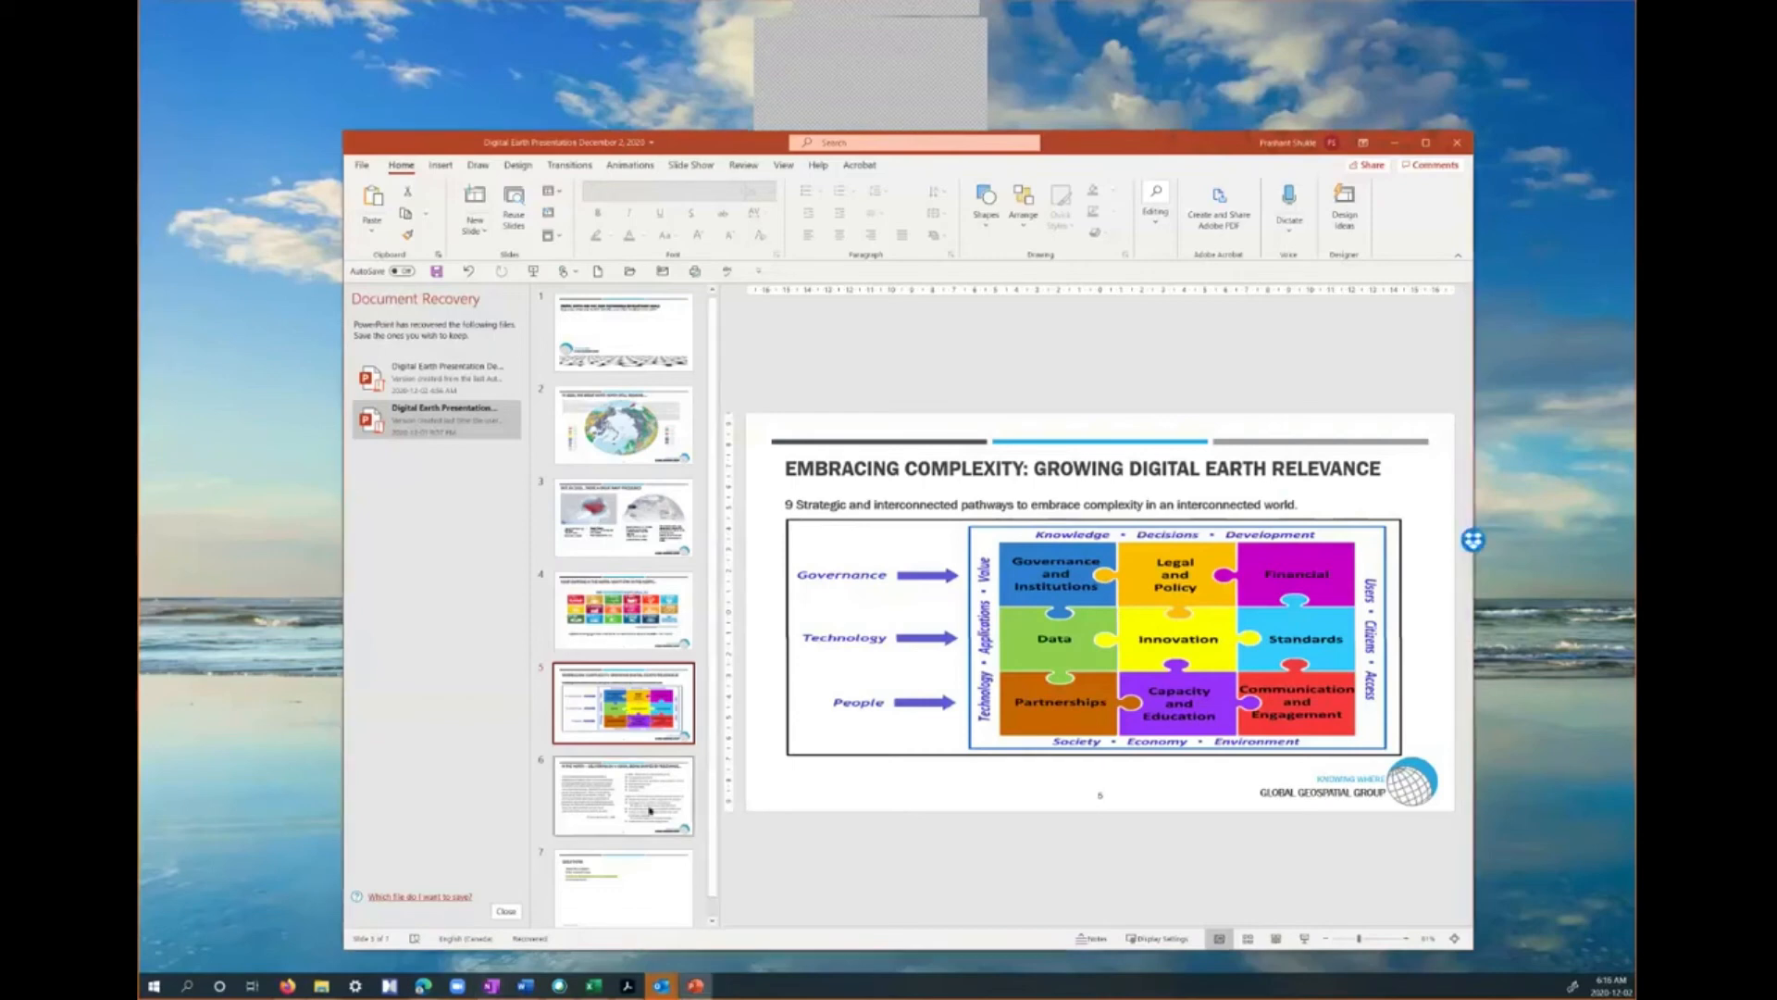
pyautogui.click(623, 796)
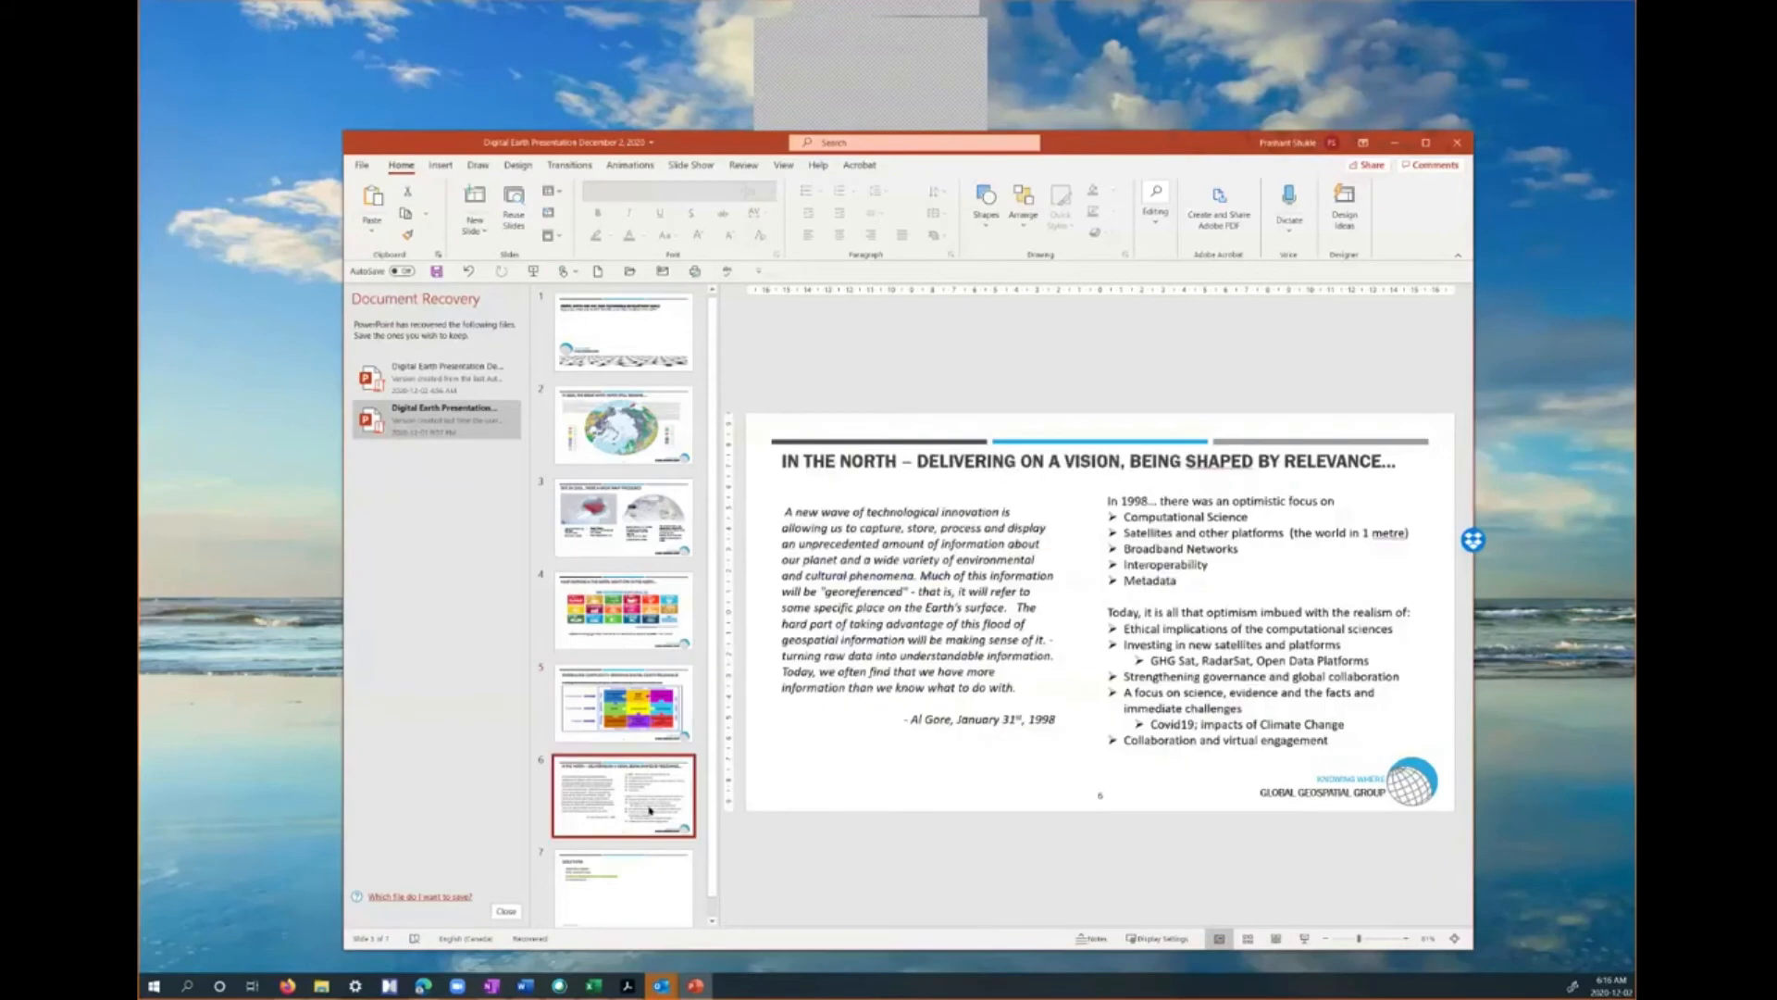